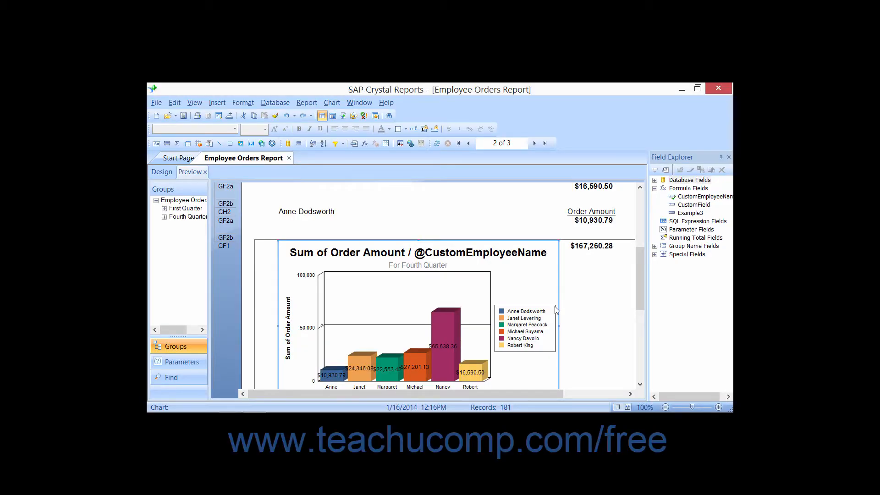
pyautogui.moveTo(403, 317)
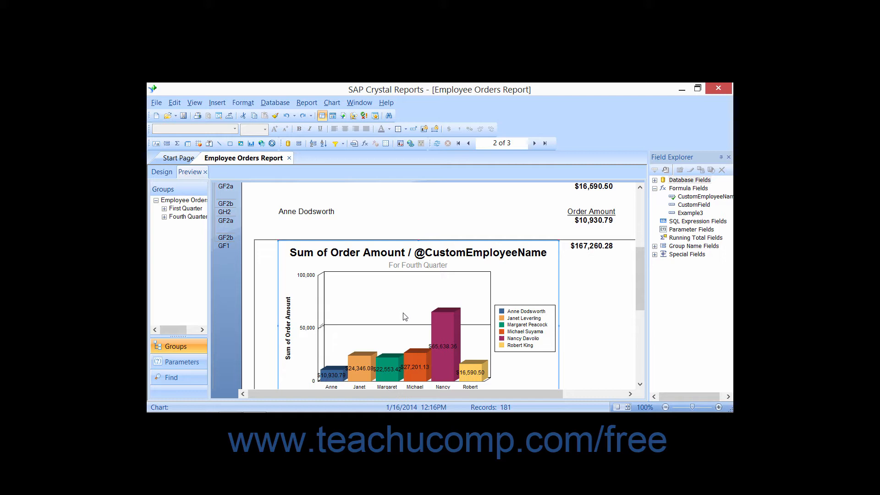
pyautogui.moveTo(330, 329)
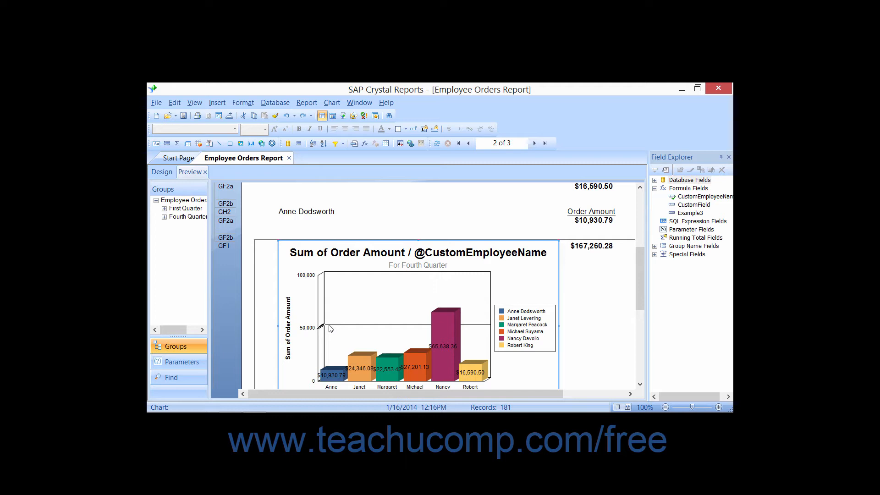
# - Browse the Chart menu, then select and right-click the chart's 50,000 gridline
pyautogui.click(332, 102)
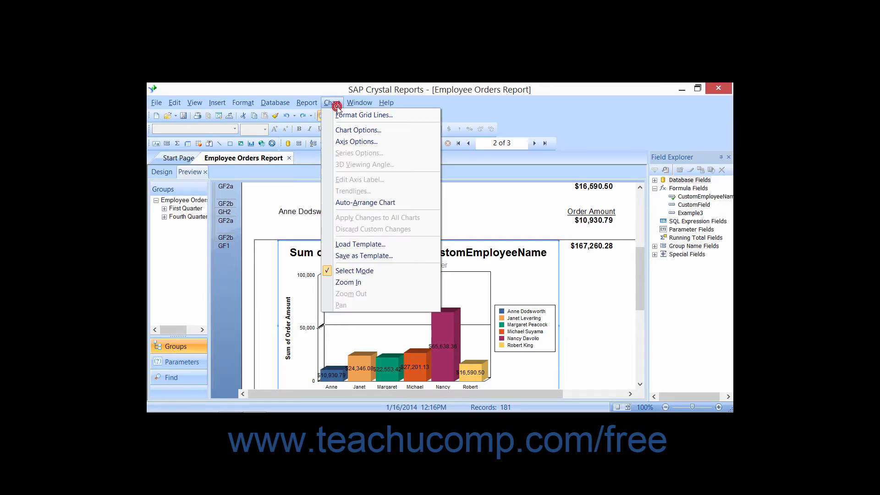
pyautogui.moveTo(364, 115)
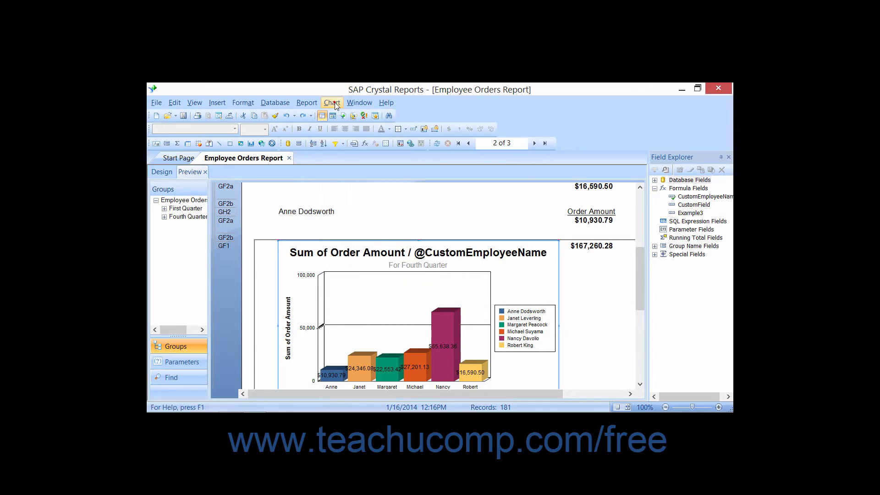
pyautogui.click(323, 328)
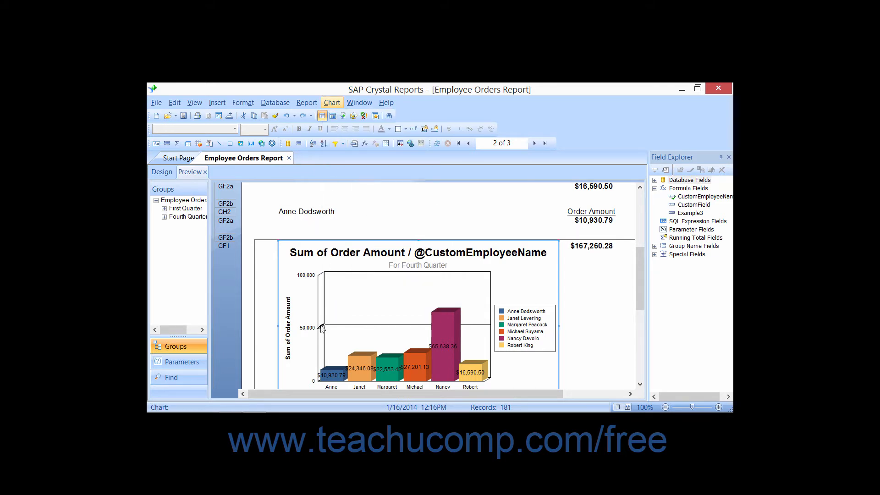
pyautogui.rightClick(321, 326)
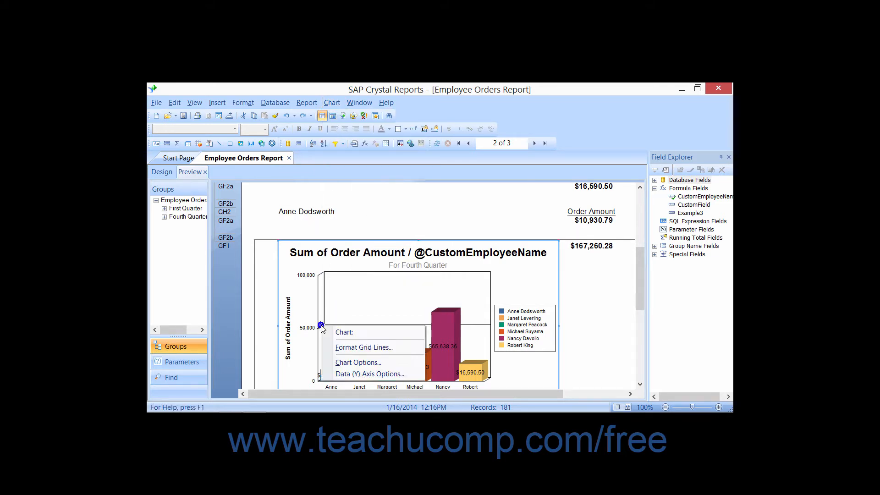
pyautogui.moveTo(365, 347)
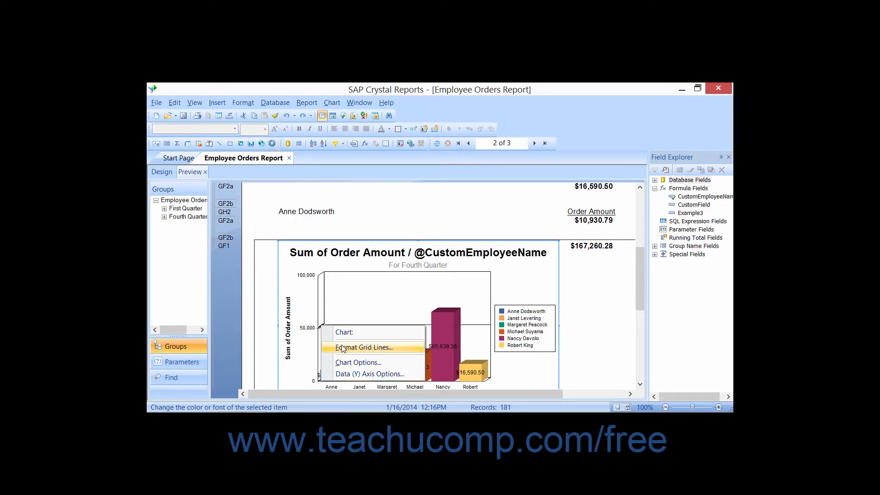
# - Choose Format Grid Lines to open the Format Gridlines dialog
pyautogui.click(364, 347)
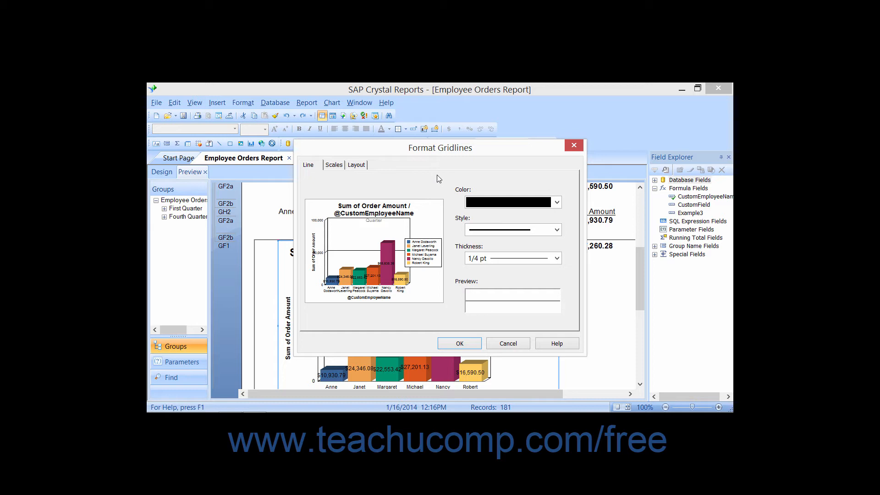
pyautogui.moveTo(410, 185)
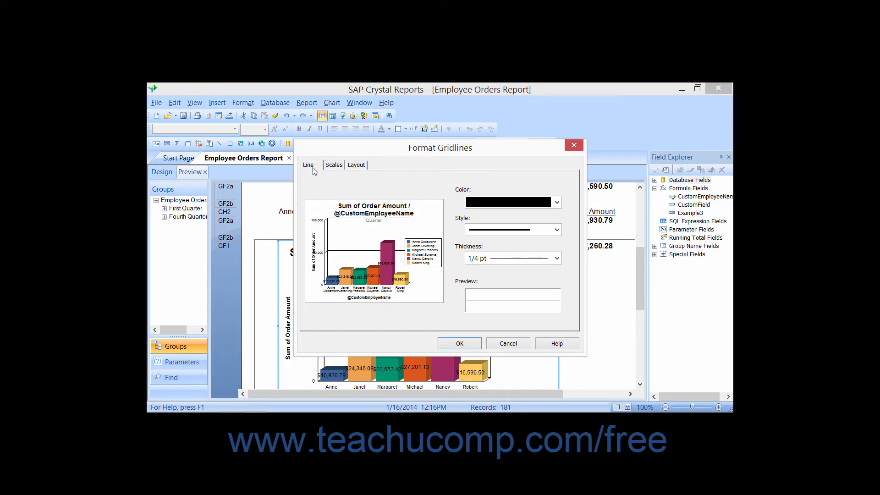
pyautogui.moveTo(403, 210)
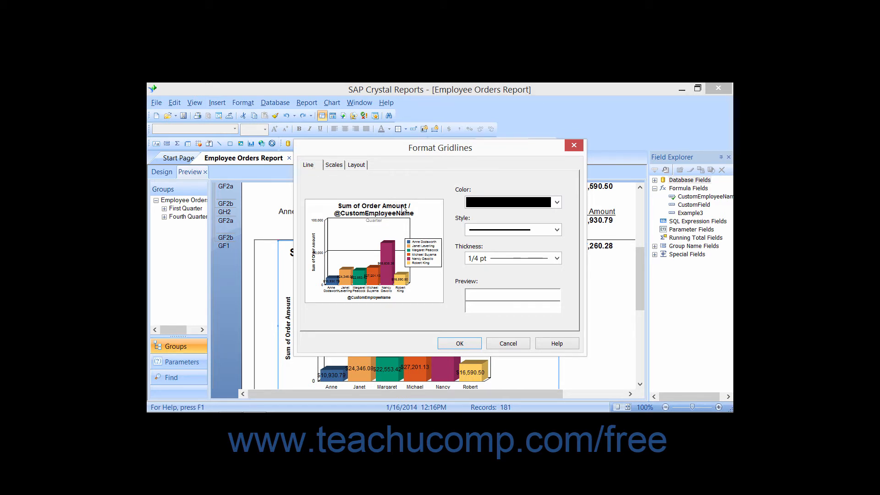
pyautogui.moveTo(457, 275)
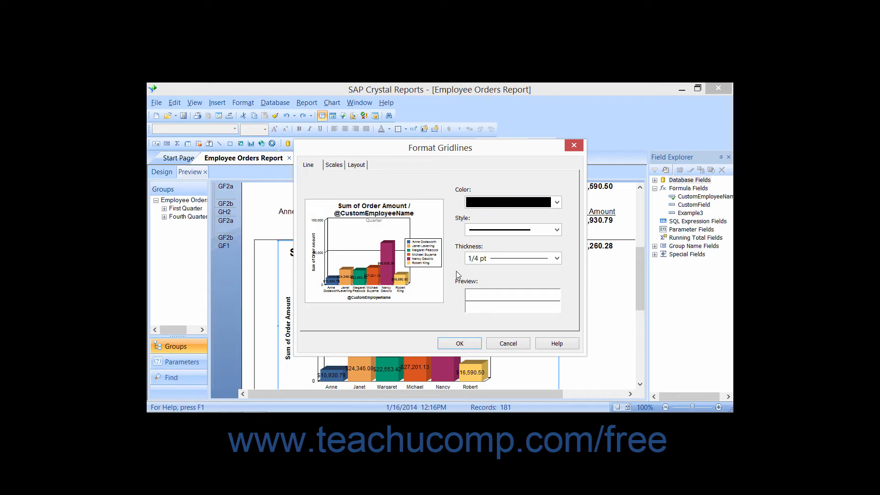
pyautogui.moveTo(333, 165)
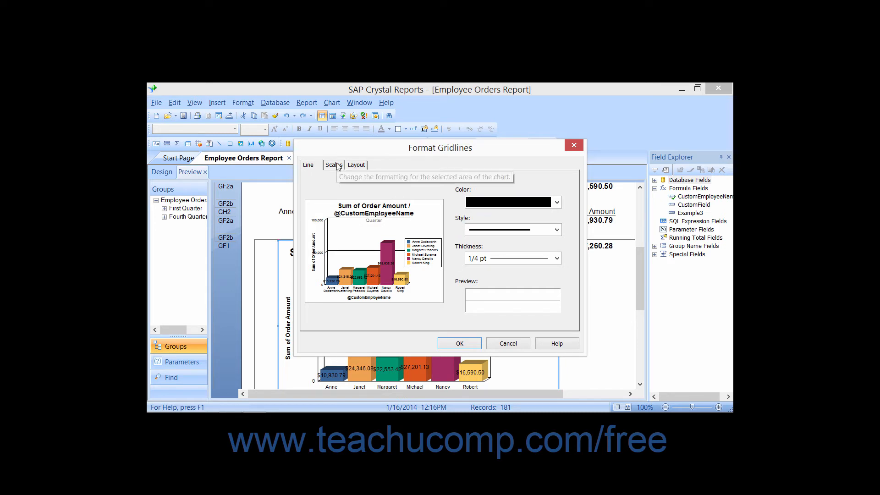
# - Switch the Format Gridlines dialog to its Scales settings
pyautogui.click(333, 165)
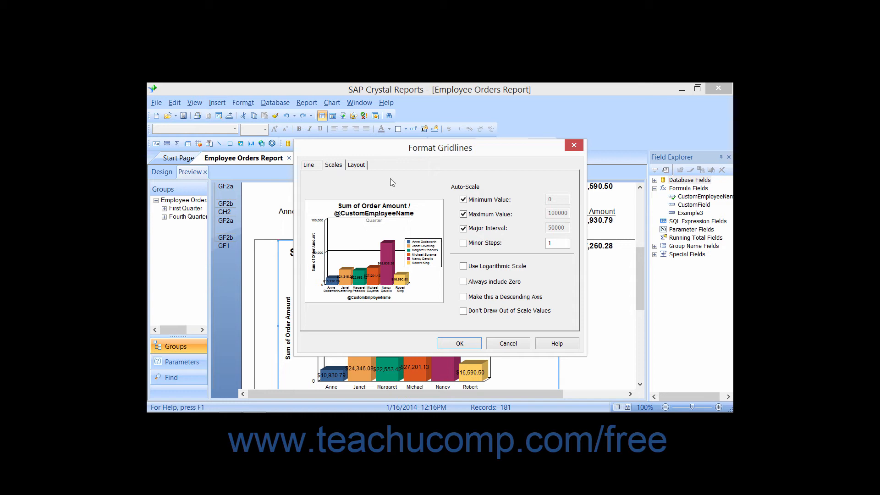
pyautogui.moveTo(440, 222)
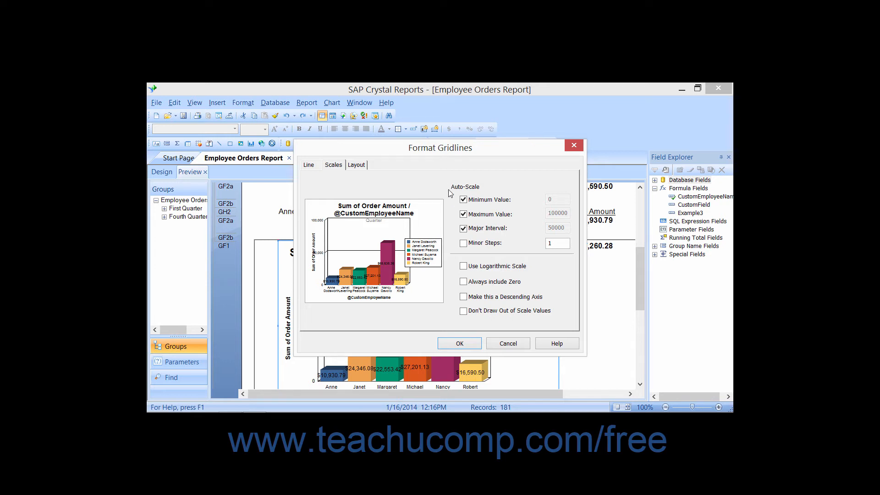
pyautogui.moveTo(442, 251)
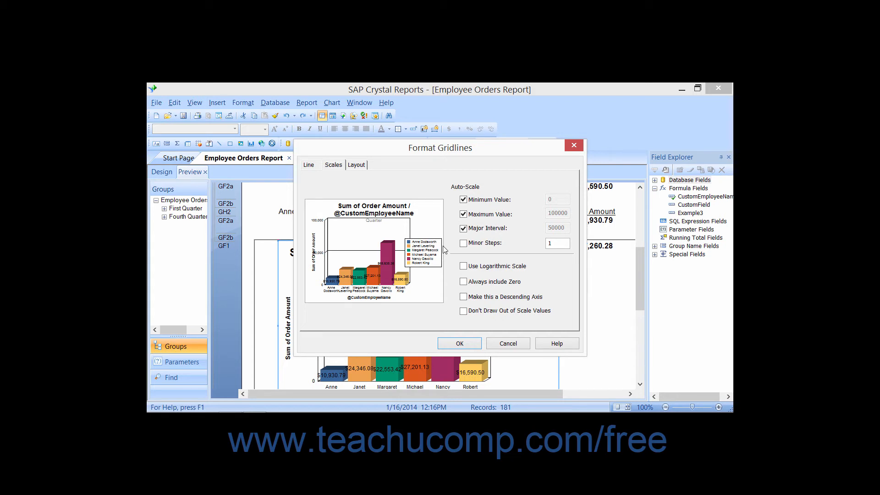
pyautogui.moveTo(449, 238)
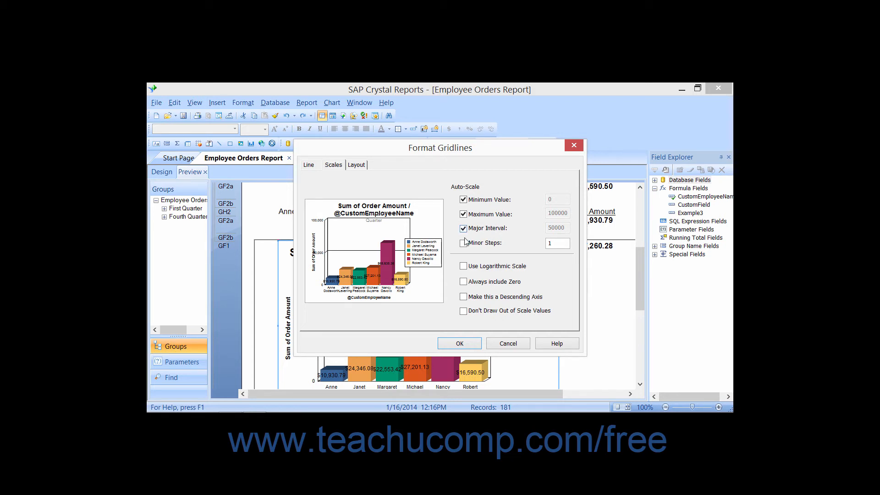
pyautogui.moveTo(463, 214)
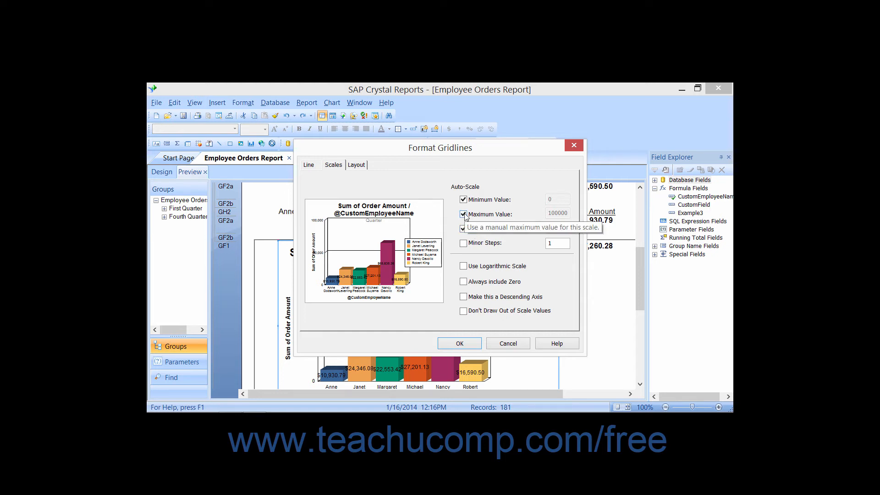
# - Turn off auto-scale for the maximum and set the axis maximum to 75000
pyautogui.click(462, 214)
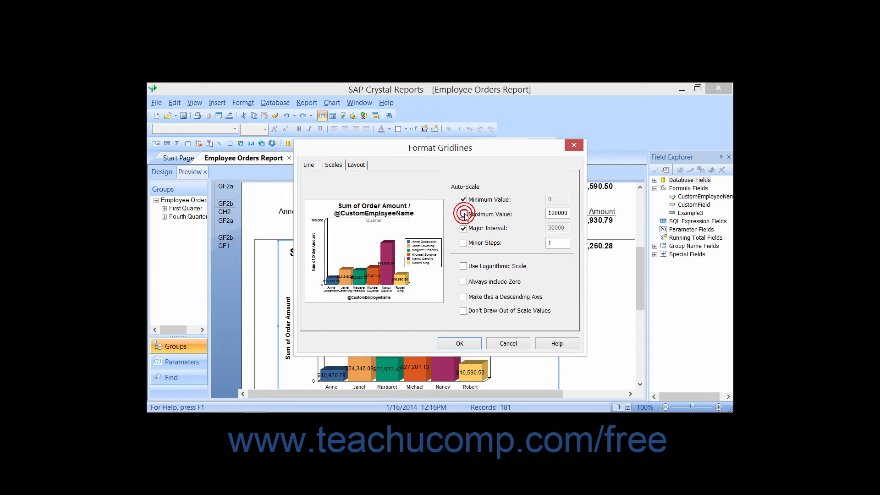
pyautogui.click(463, 214)
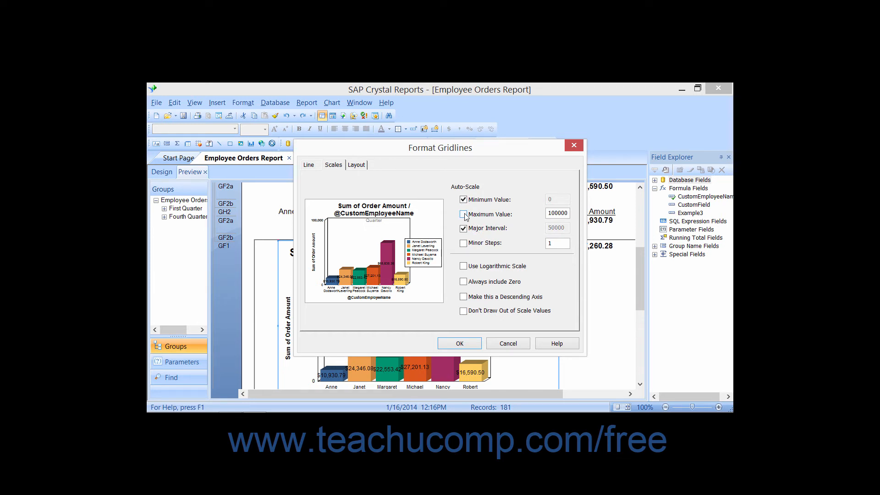
pyautogui.click(463, 214)
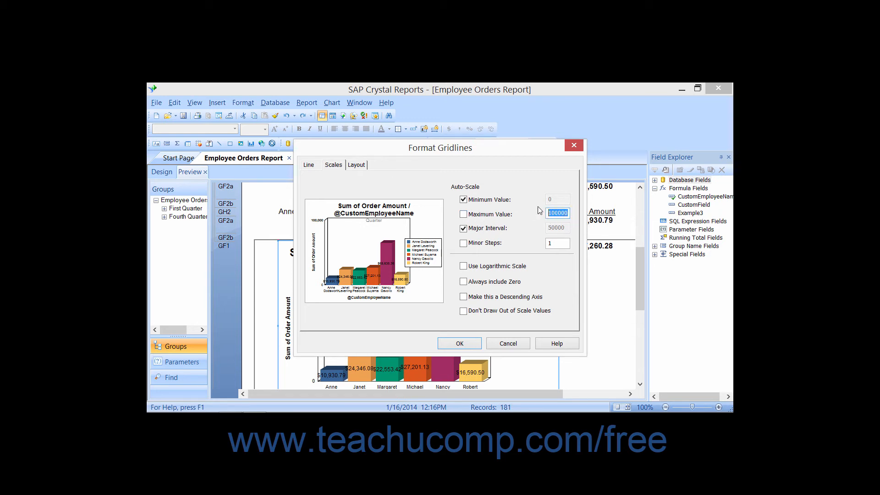
pyautogui.write('75000')
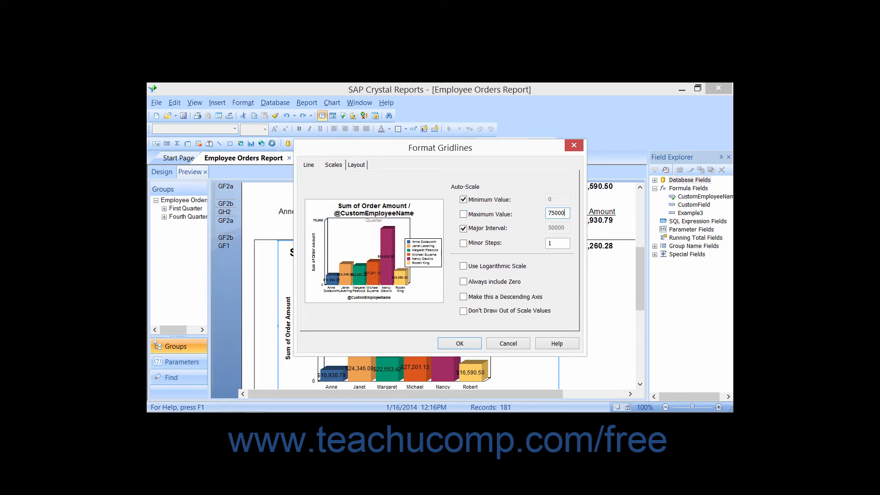
pyautogui.click(556, 243)
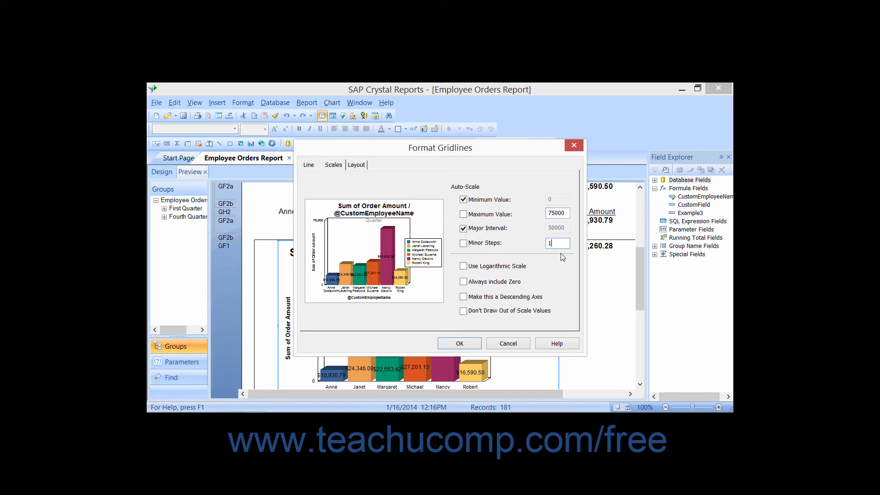
pyautogui.moveTo(533, 280)
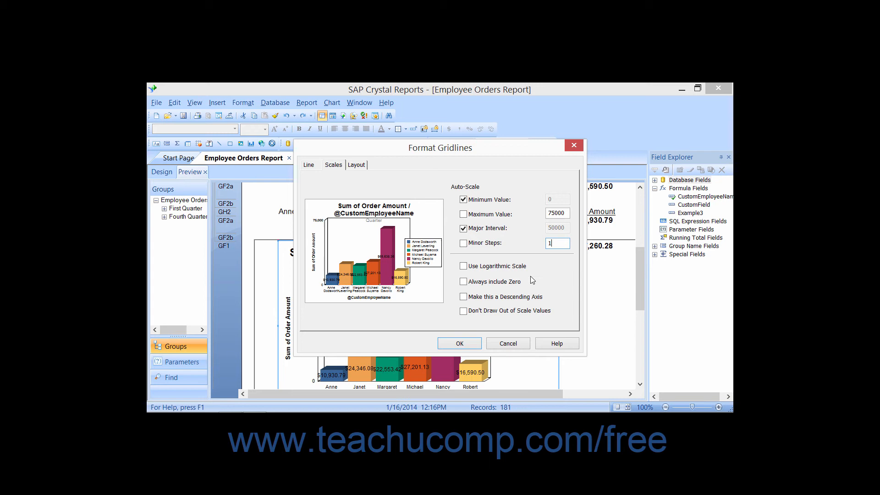
pyautogui.moveTo(452, 283)
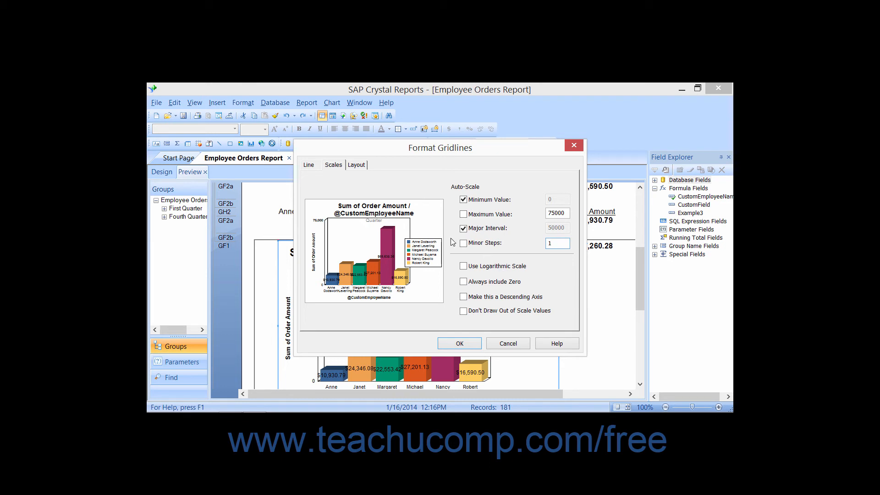
# - On Layout, enable minor gridlines with Regular Grids style and confirm with OK
pyautogui.click(356, 164)
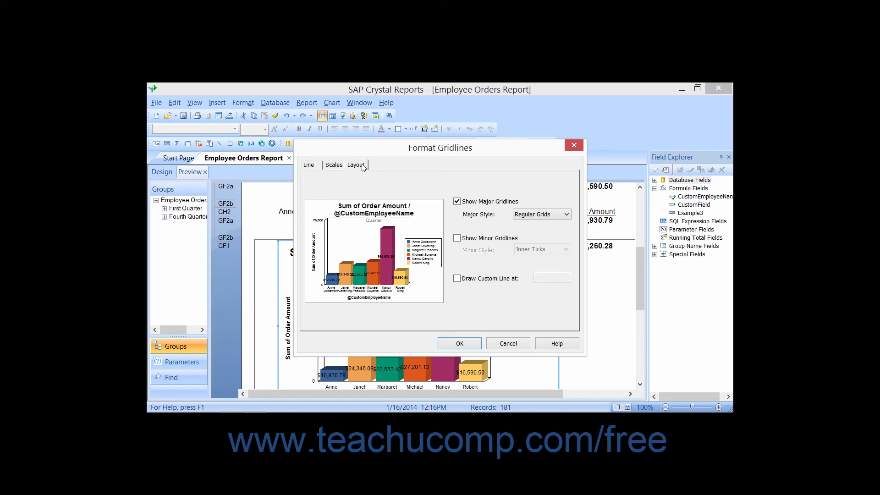
pyautogui.moveTo(453, 233)
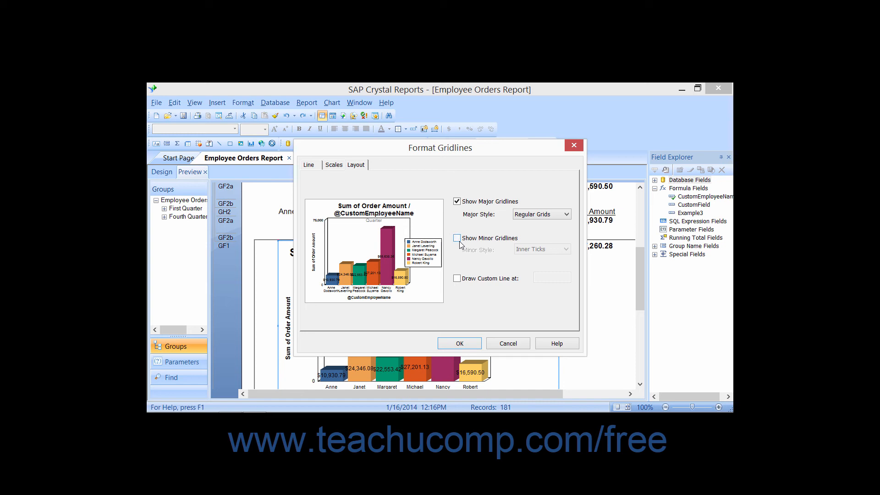
pyautogui.click(457, 238)
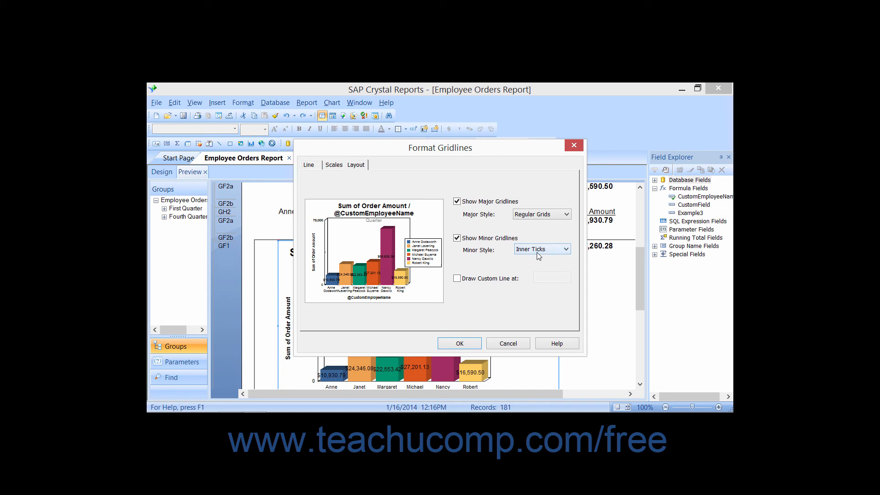
pyautogui.click(565, 249)
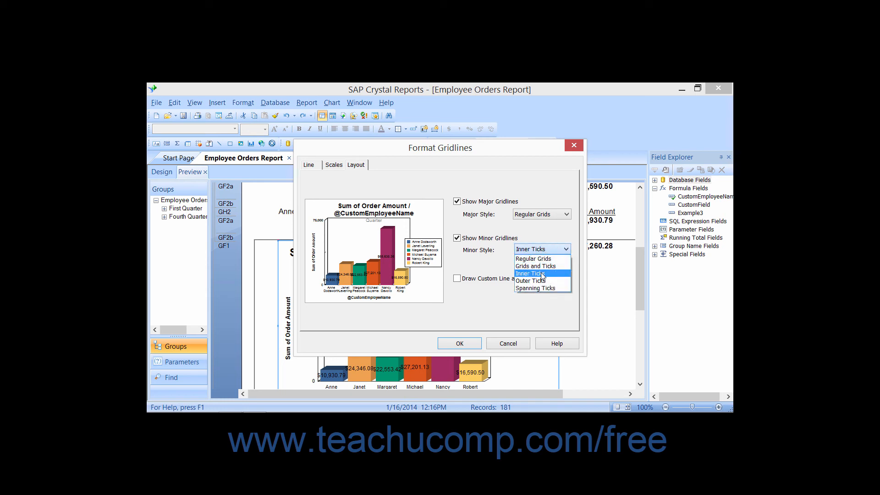
pyautogui.click(532, 258)
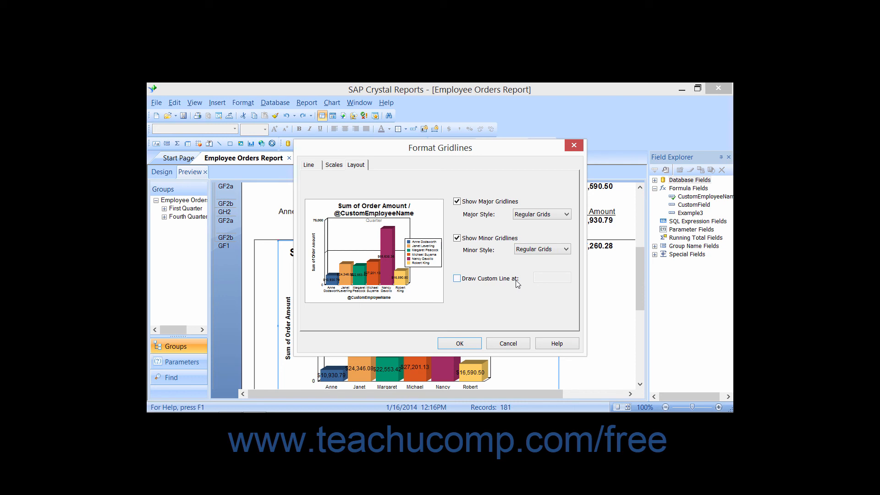
pyautogui.moveTo(470, 345)
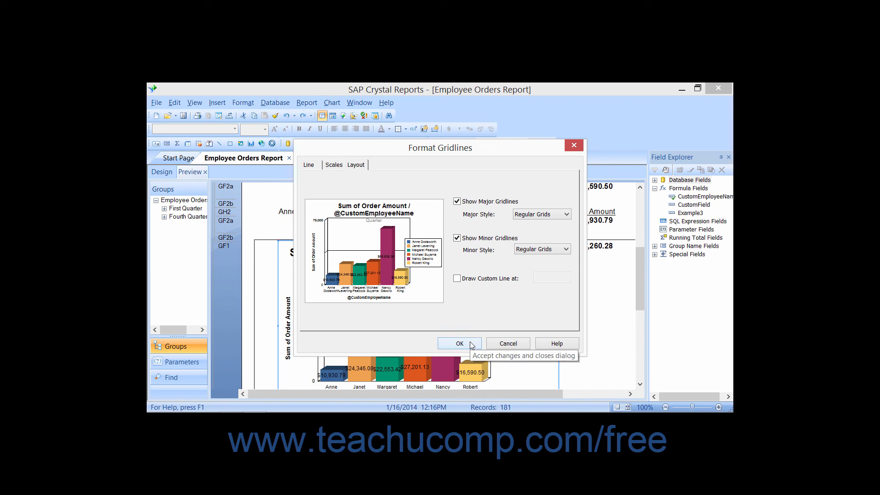
pyautogui.click(459, 343)
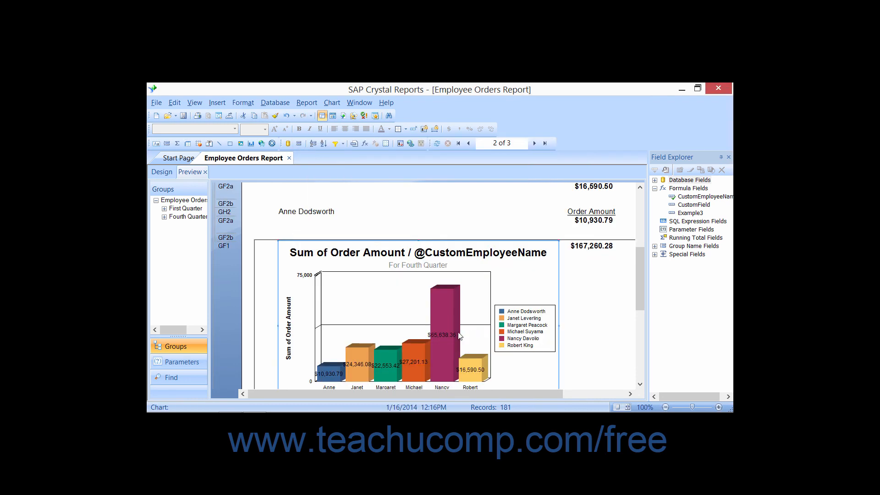
pyautogui.moveTo(382, 305)
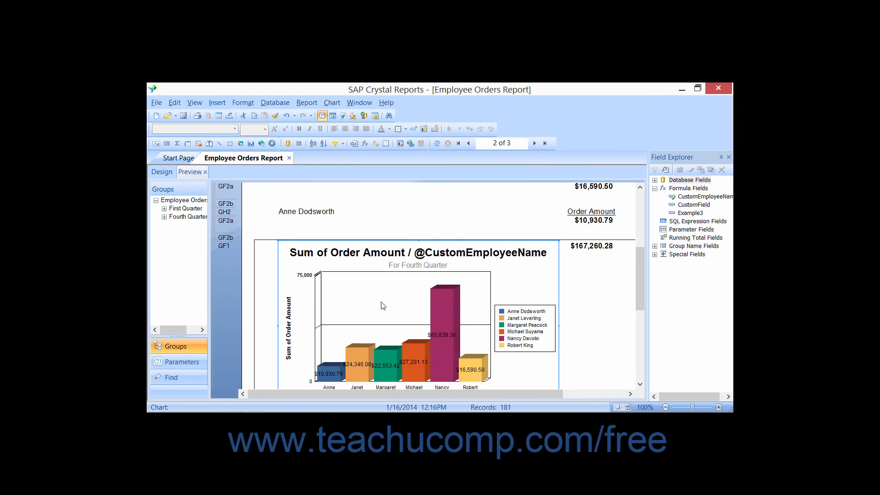